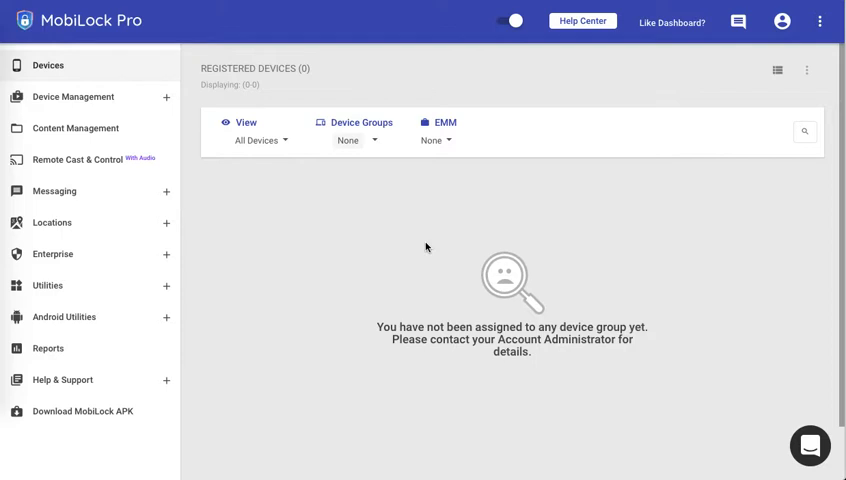
pyautogui.moveTo(608, 216)
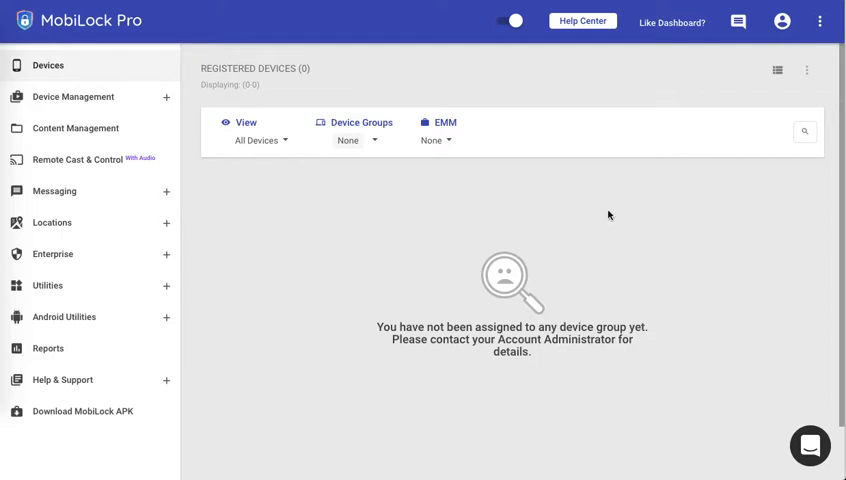
# - Log out of the current administrator account from the profile menu
pyautogui.click(782, 20)
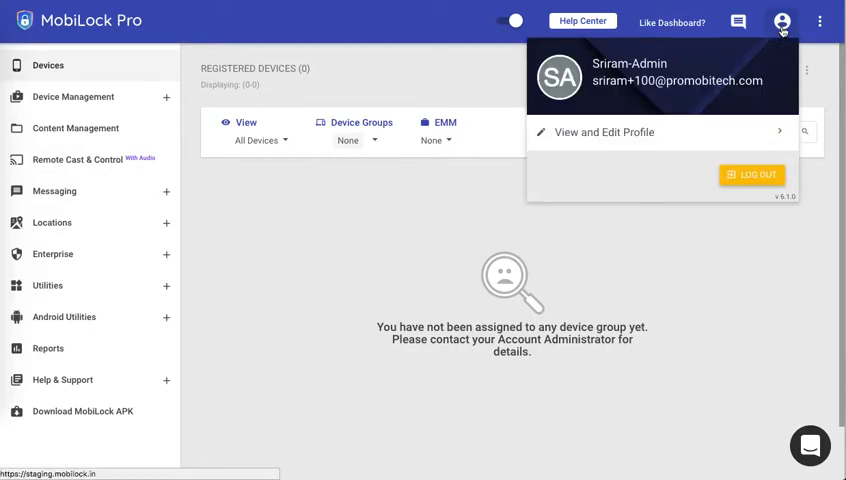
pyautogui.click(752, 174)
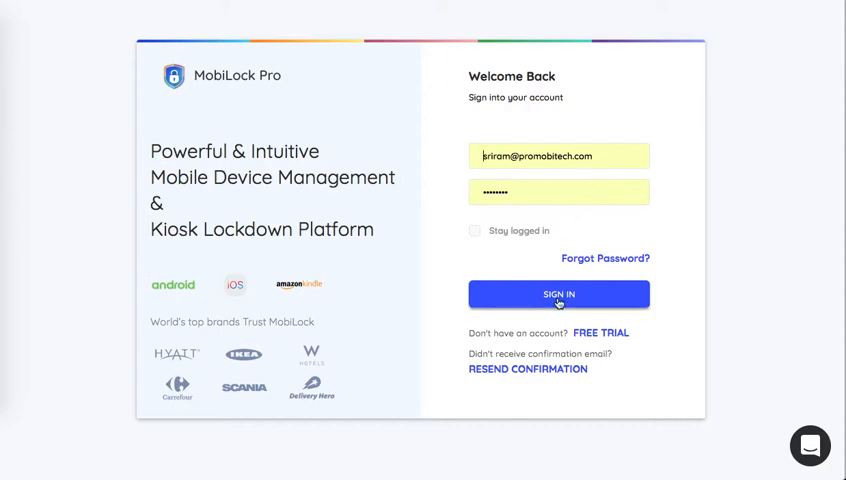
# - Sign in, enter the Google Authenticator code and reach the devices dashboard
pyautogui.click(558, 294)
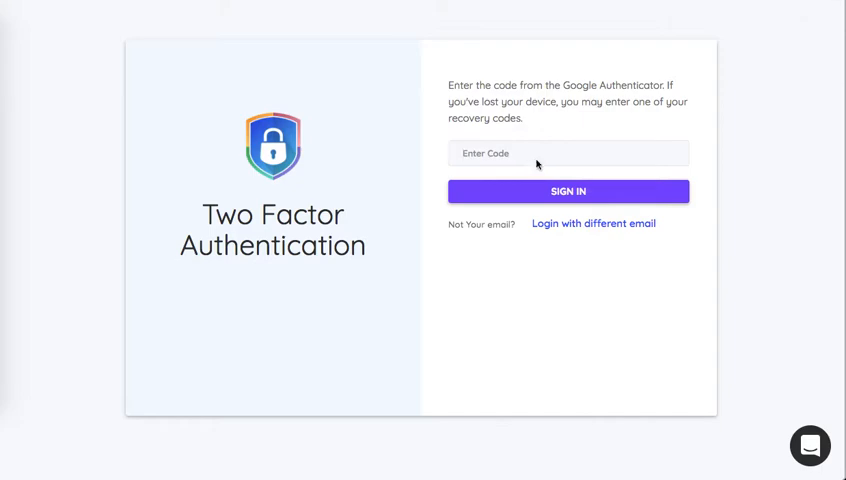
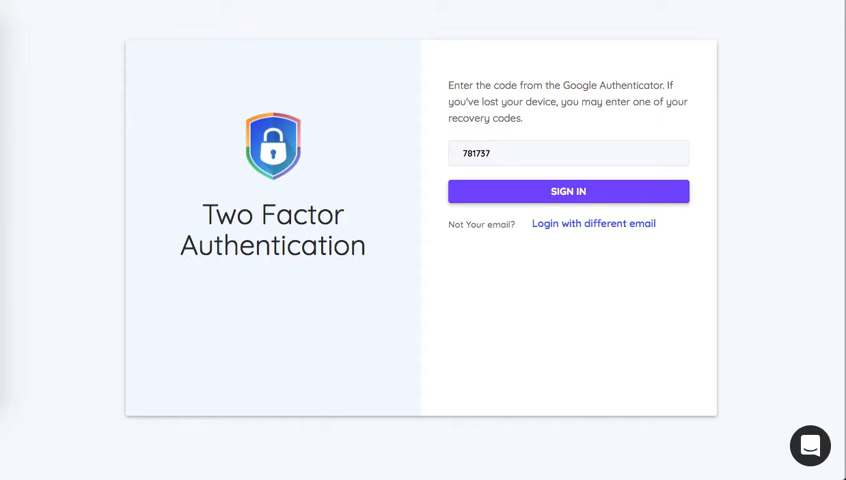
pyautogui.moveTo(542, 170)
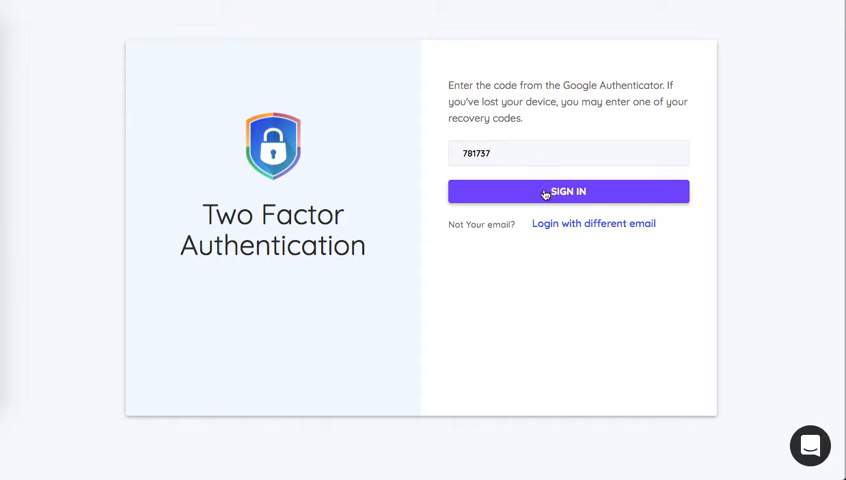
pyautogui.click(568, 192)
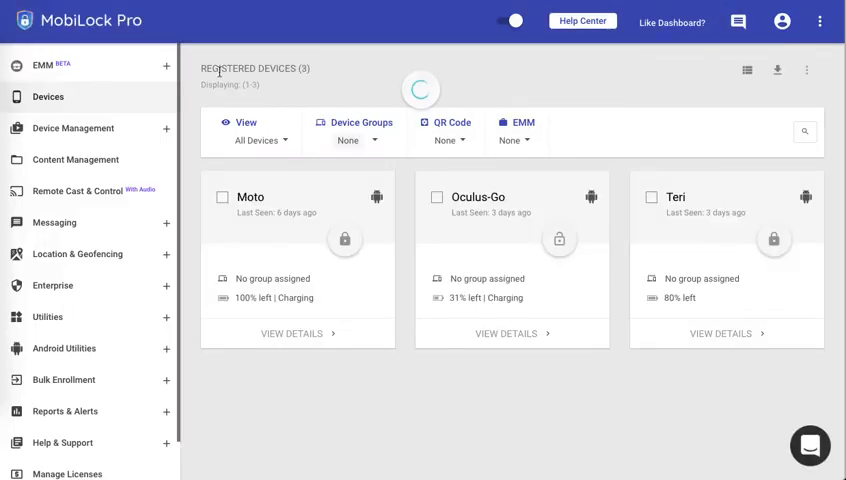
# - Go to Admins and Roles from the profile menu
pyautogui.click(782, 20)
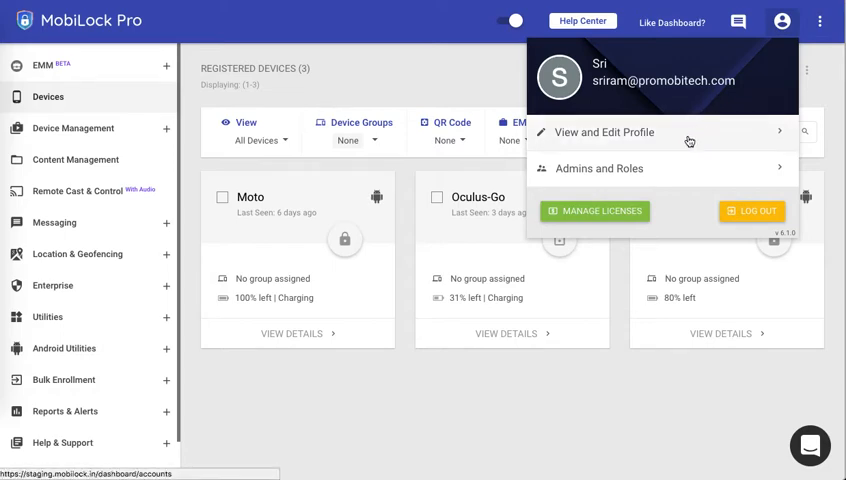
pyautogui.click(596, 168)
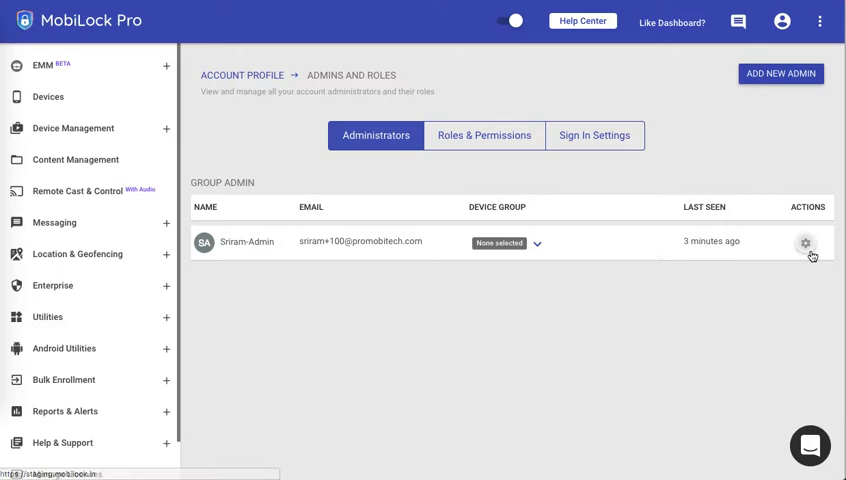
# - Disable 2F Authentication for the group administrator from its Actions gear
pyautogui.click(804, 242)
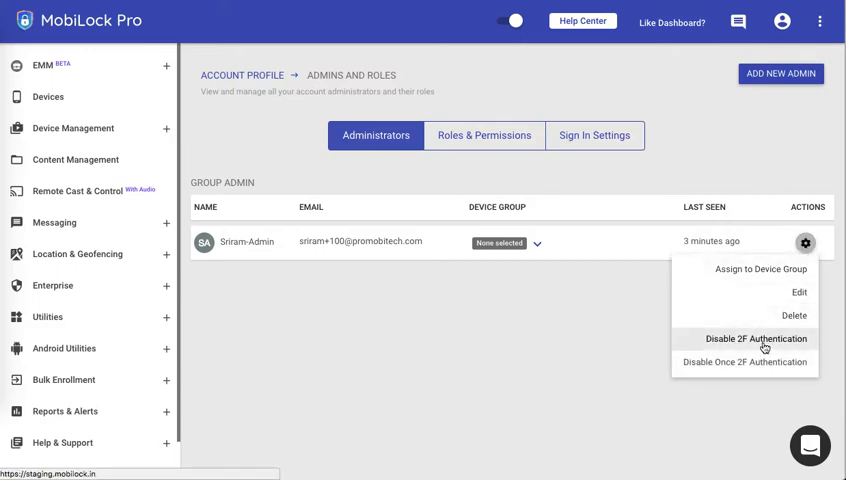
pyautogui.moveTo(744, 362)
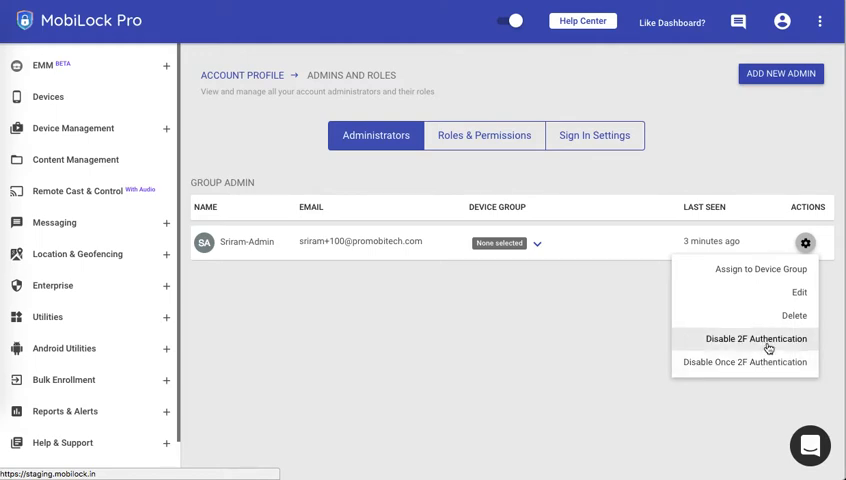
pyautogui.click(756, 338)
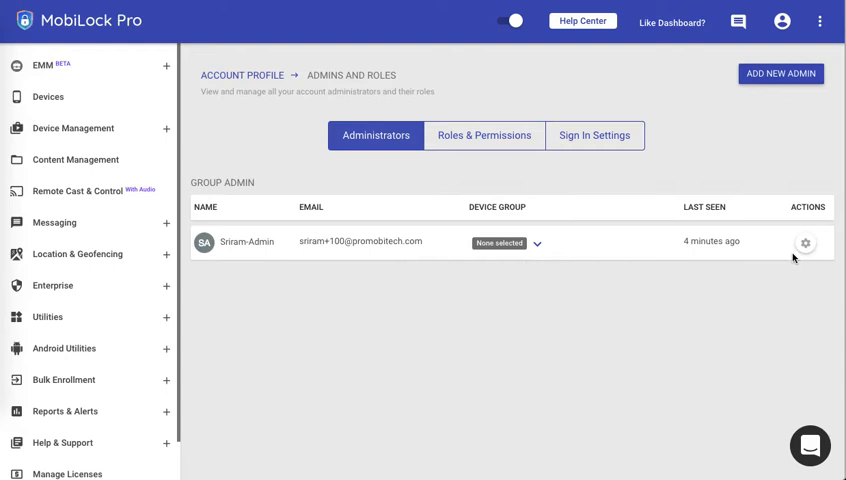
# - Enable 2F Authentication again for the group administrator from its Actions gear
pyautogui.click(804, 242)
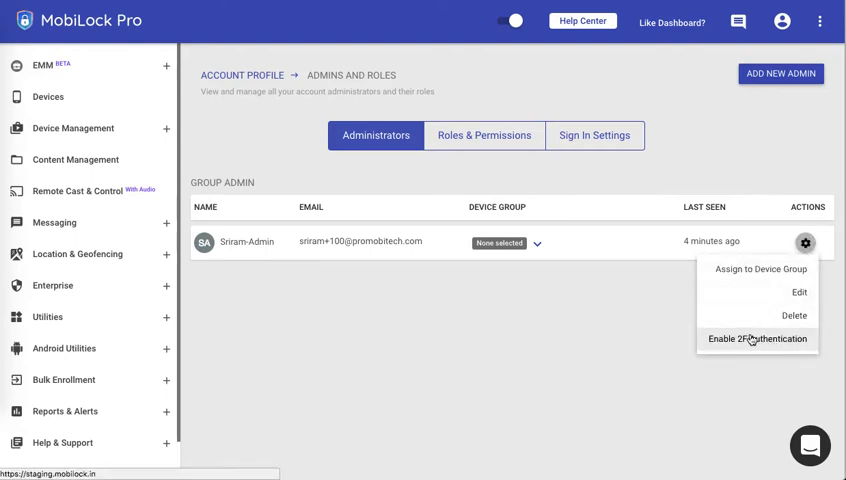
pyautogui.click(640, 308)
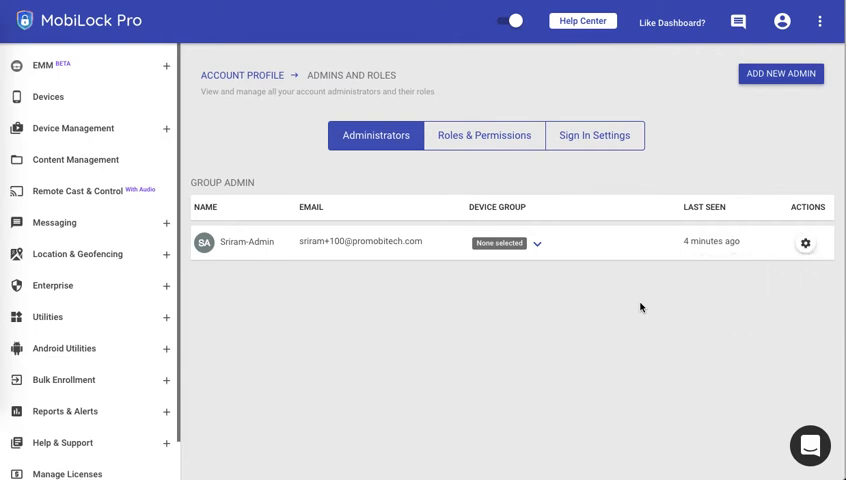